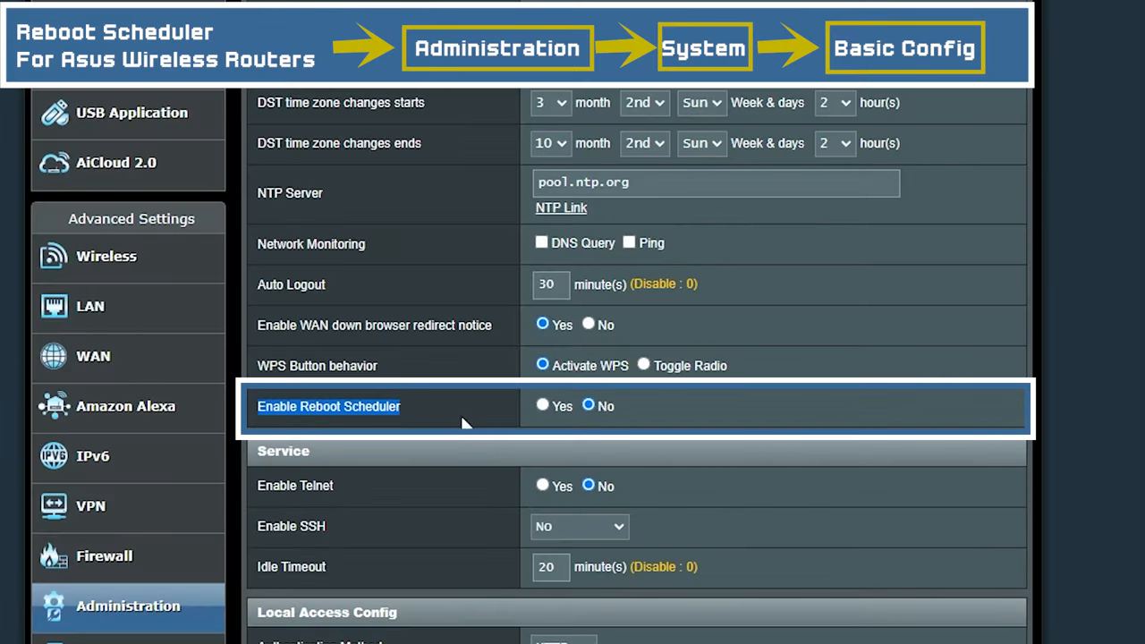
Enable the reboot scheduler for every day, Sunday through Saturday, at hour 03.
click(542, 405)
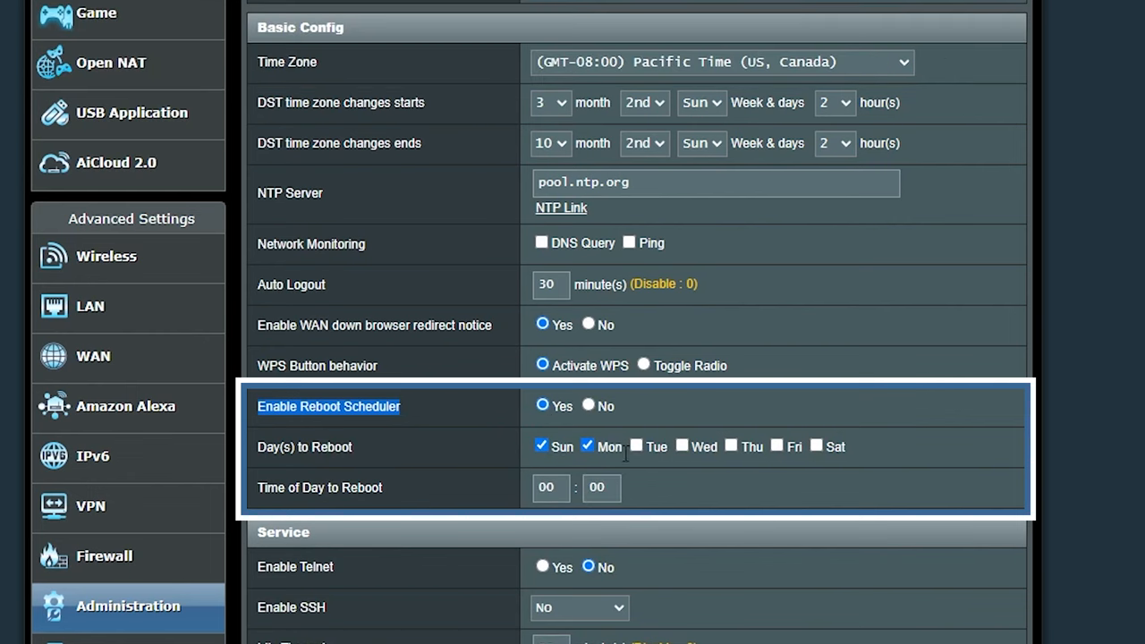
click(682, 445)
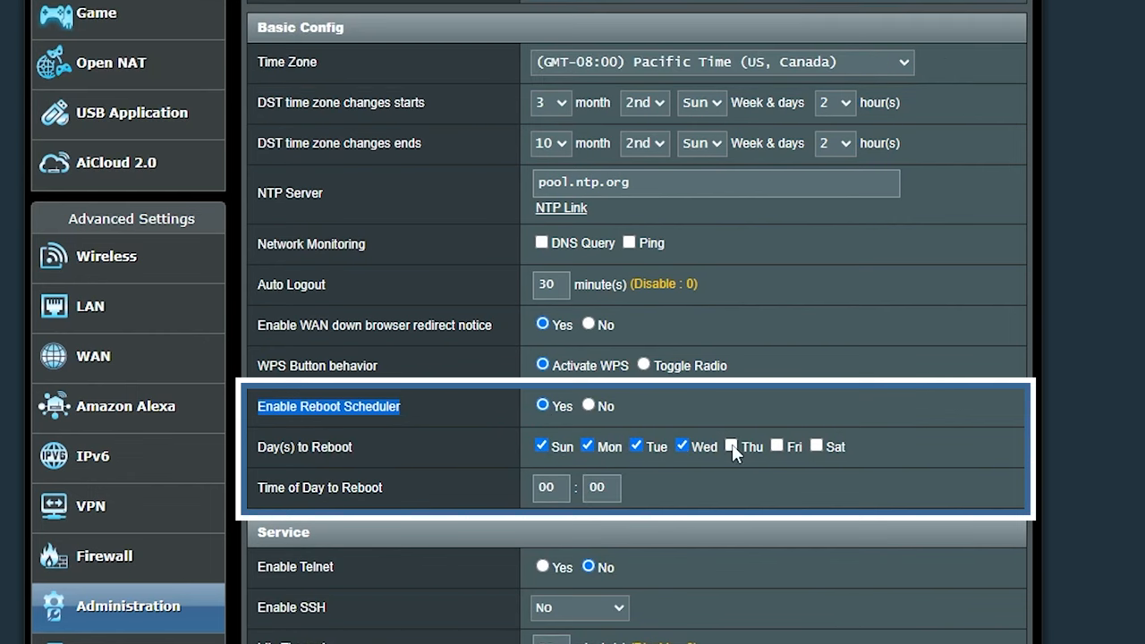
click(776, 445)
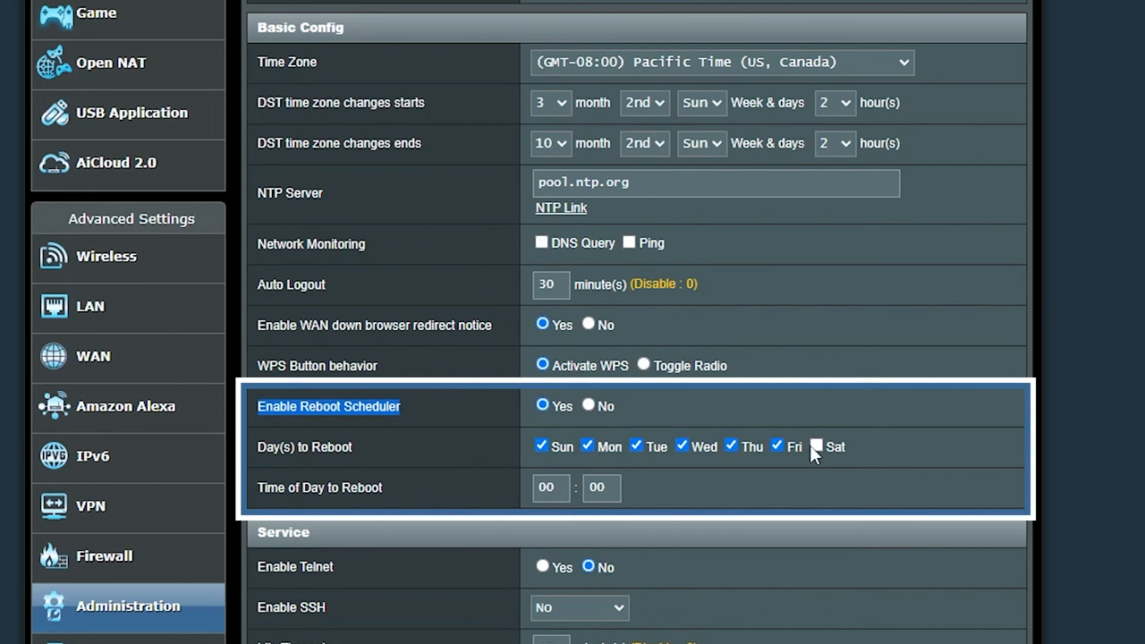
click(815, 445)
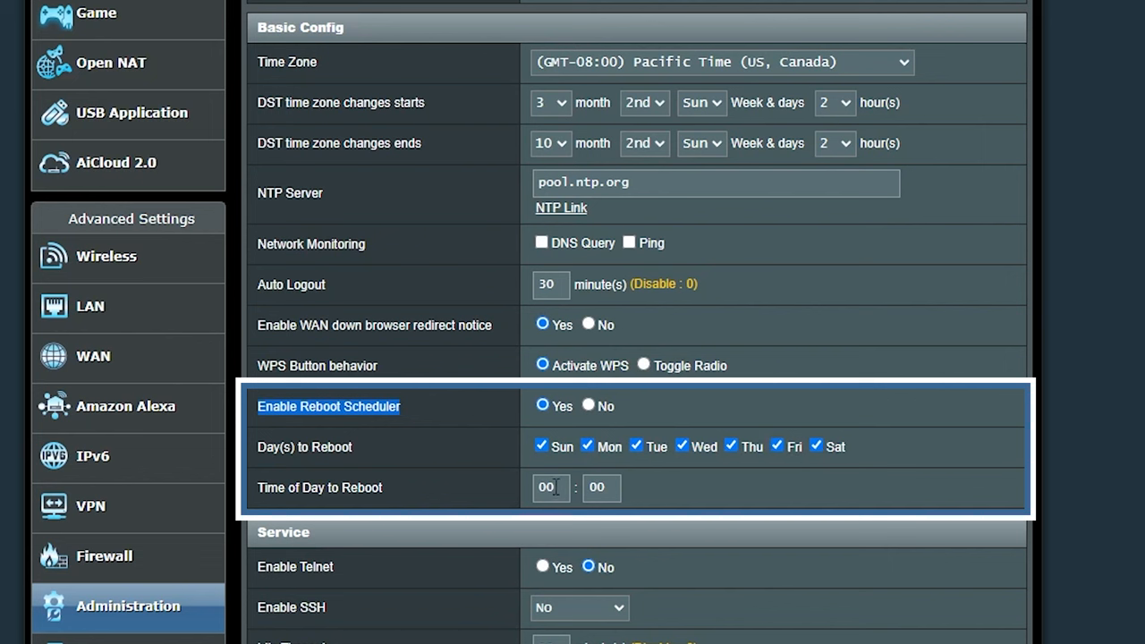
click(551, 487)
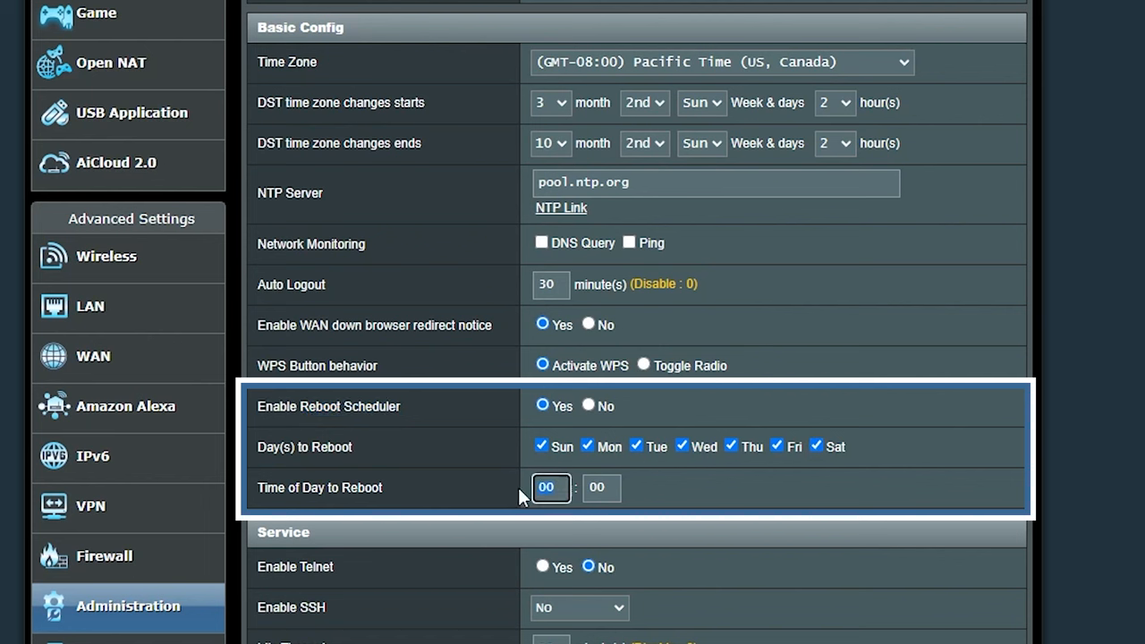
text(03)
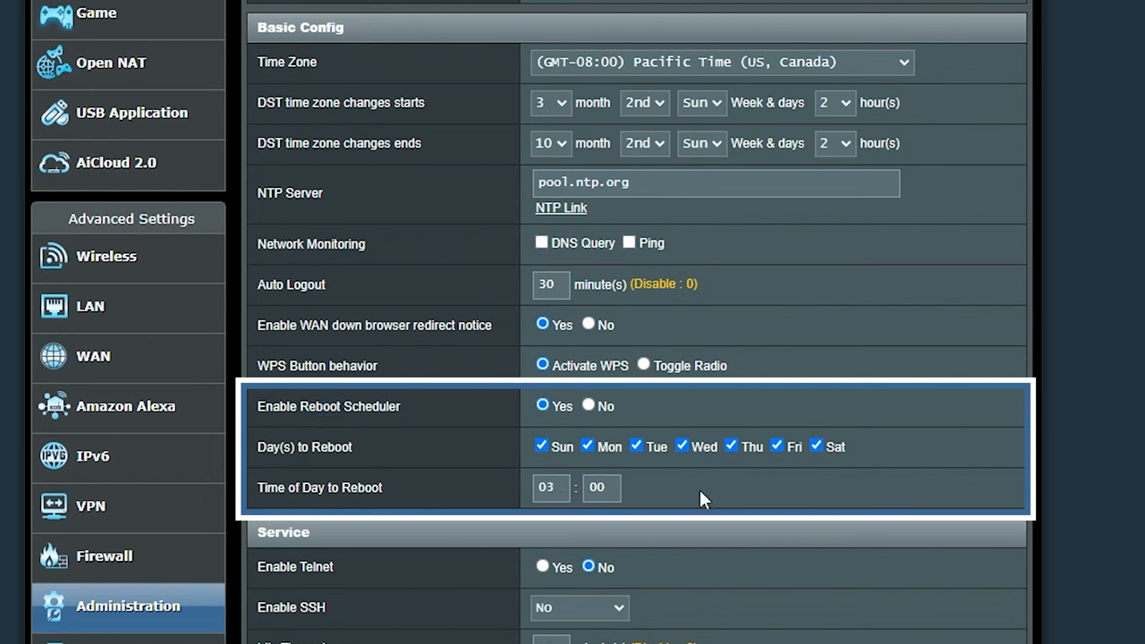
click(104, 255)
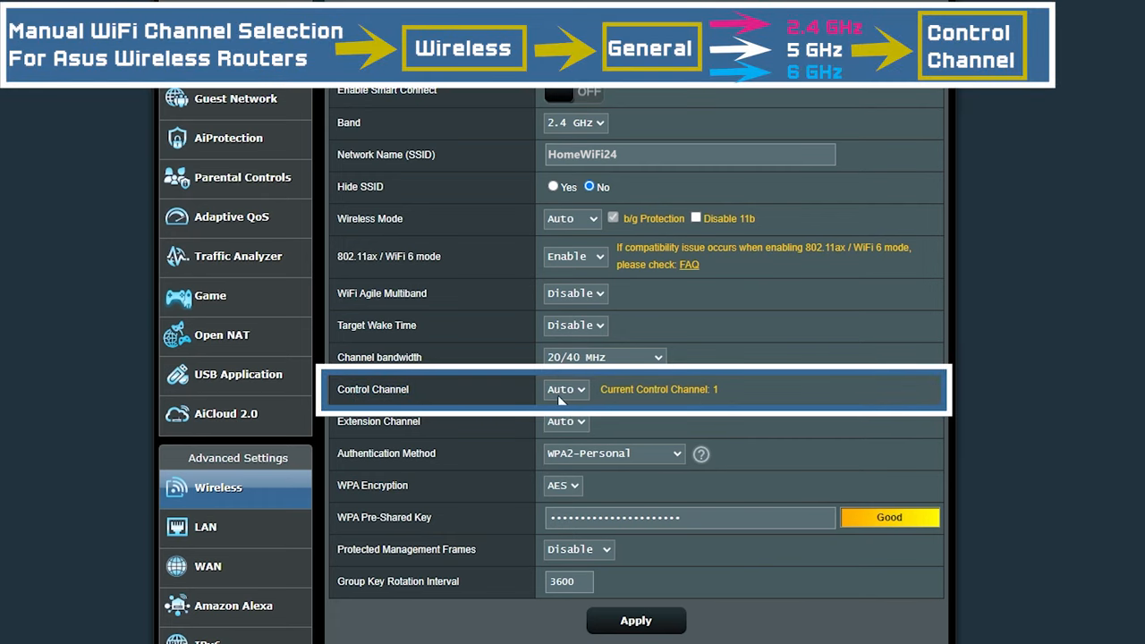
Replace Auto with a specific 2.4 GHz control channel from the dropdown.
click(566, 389)
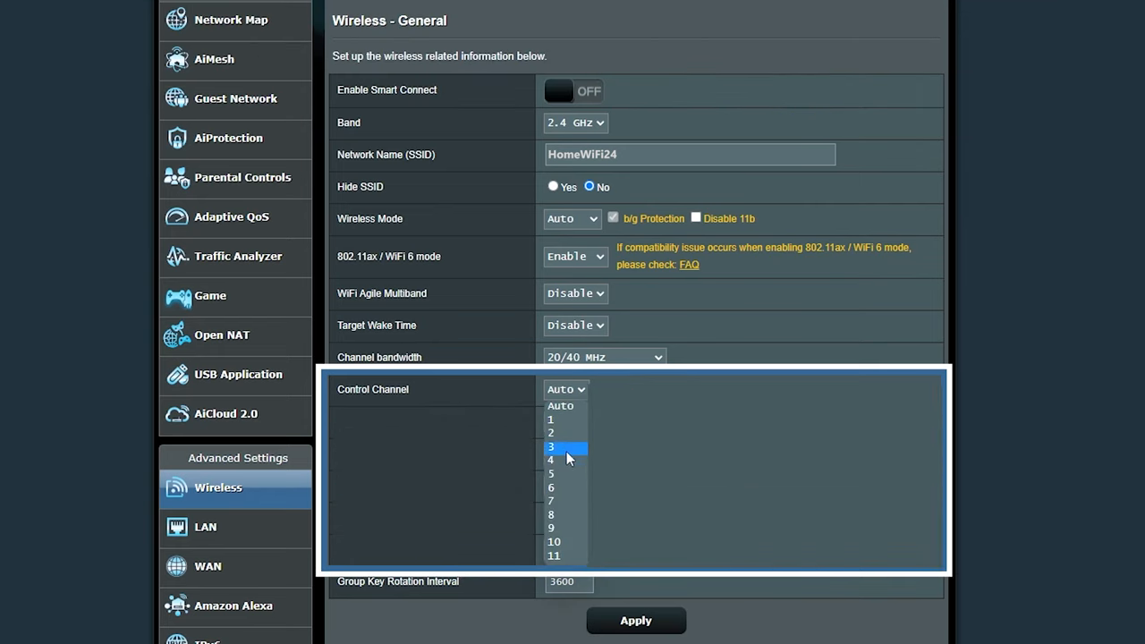
mouse_move(563, 433)
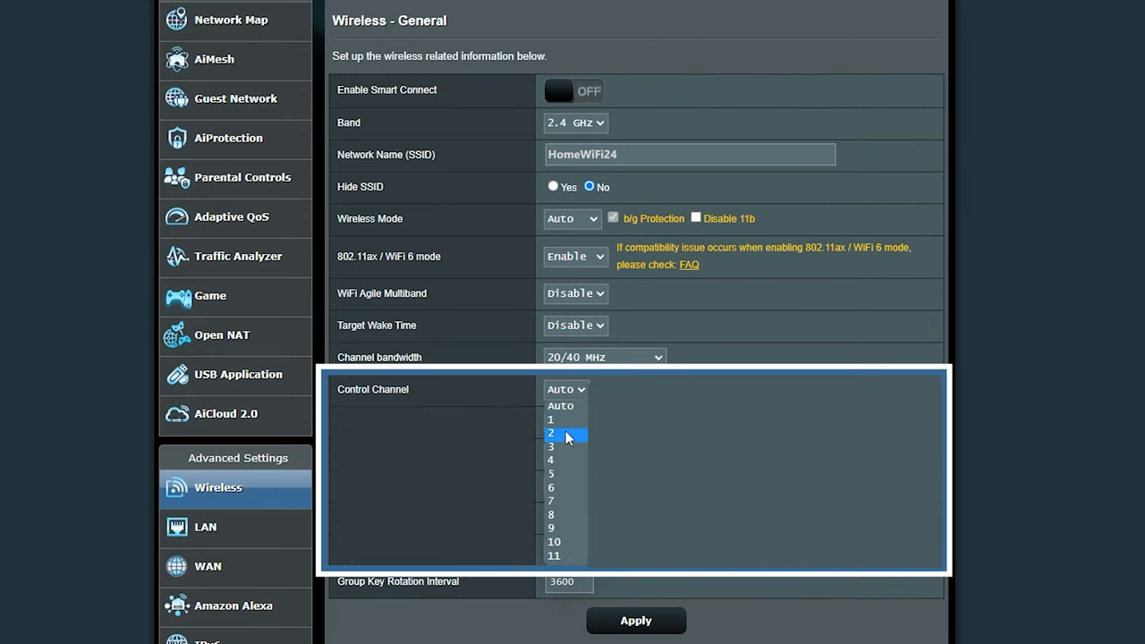
click(575, 123)
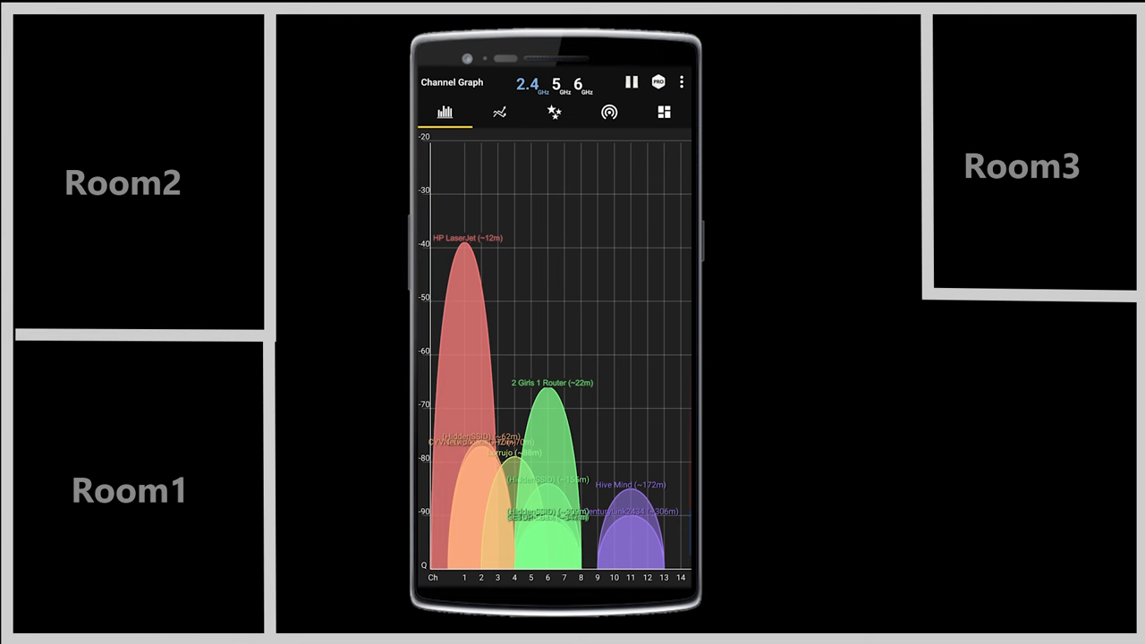
Show WiFi Analyzer's Best Channels ratings, recommending channels 8, 9, 13 and 14.
click(589, 577)
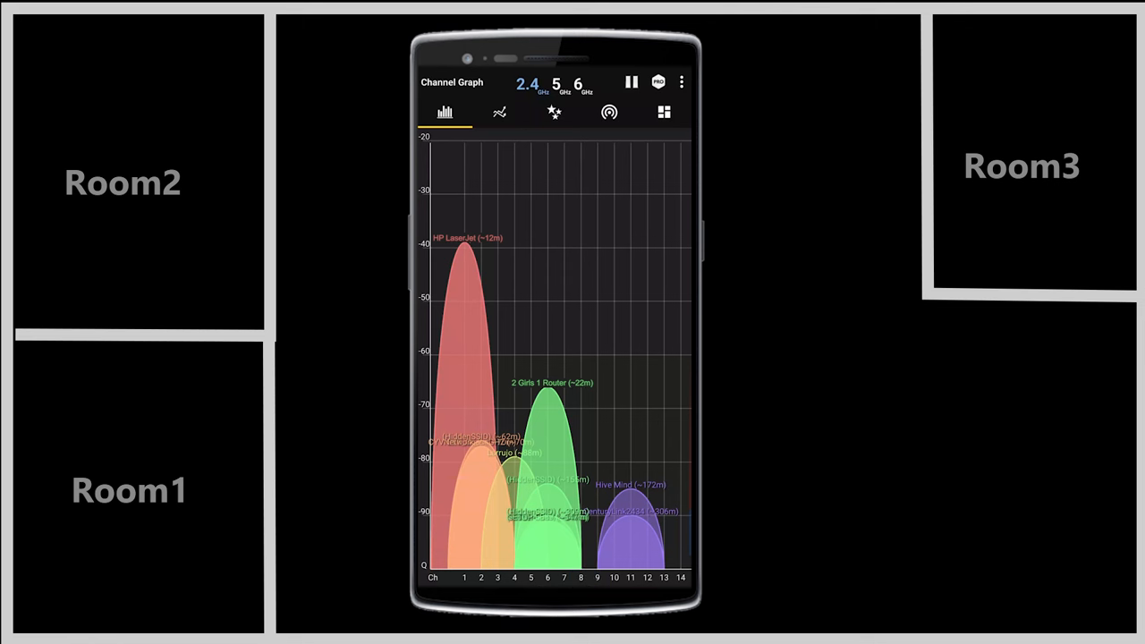
click(444, 111)
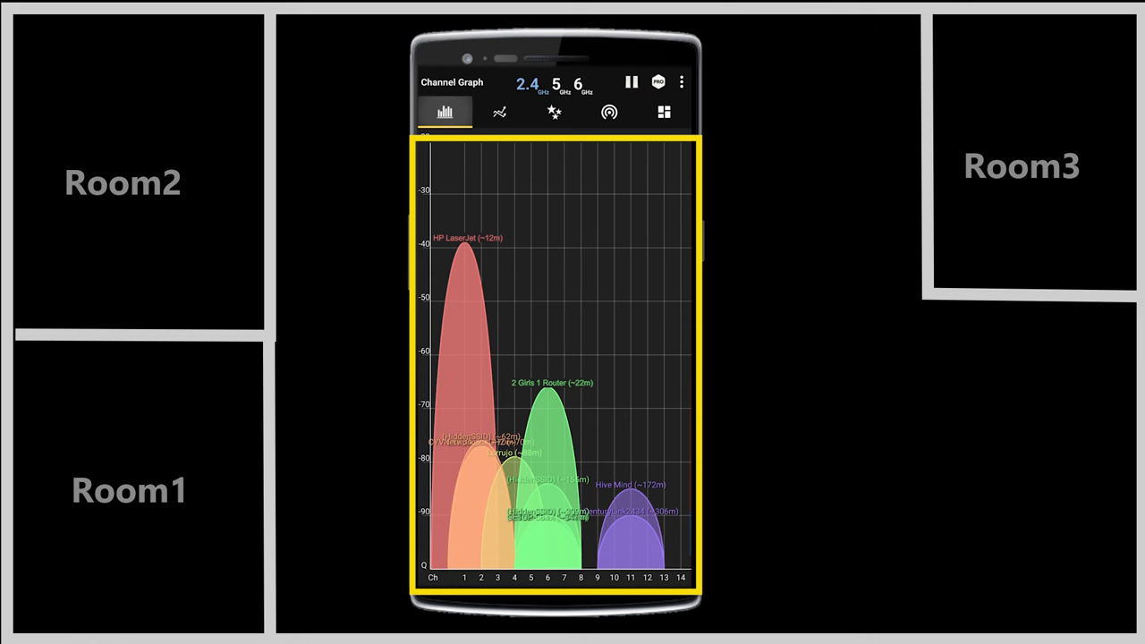
click(554, 111)
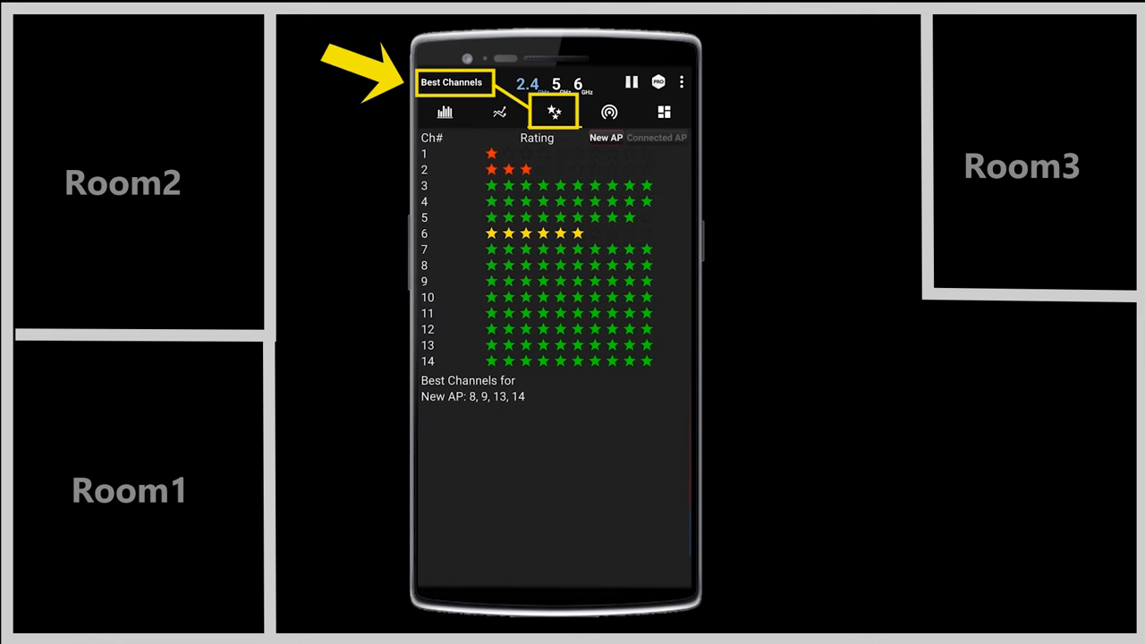